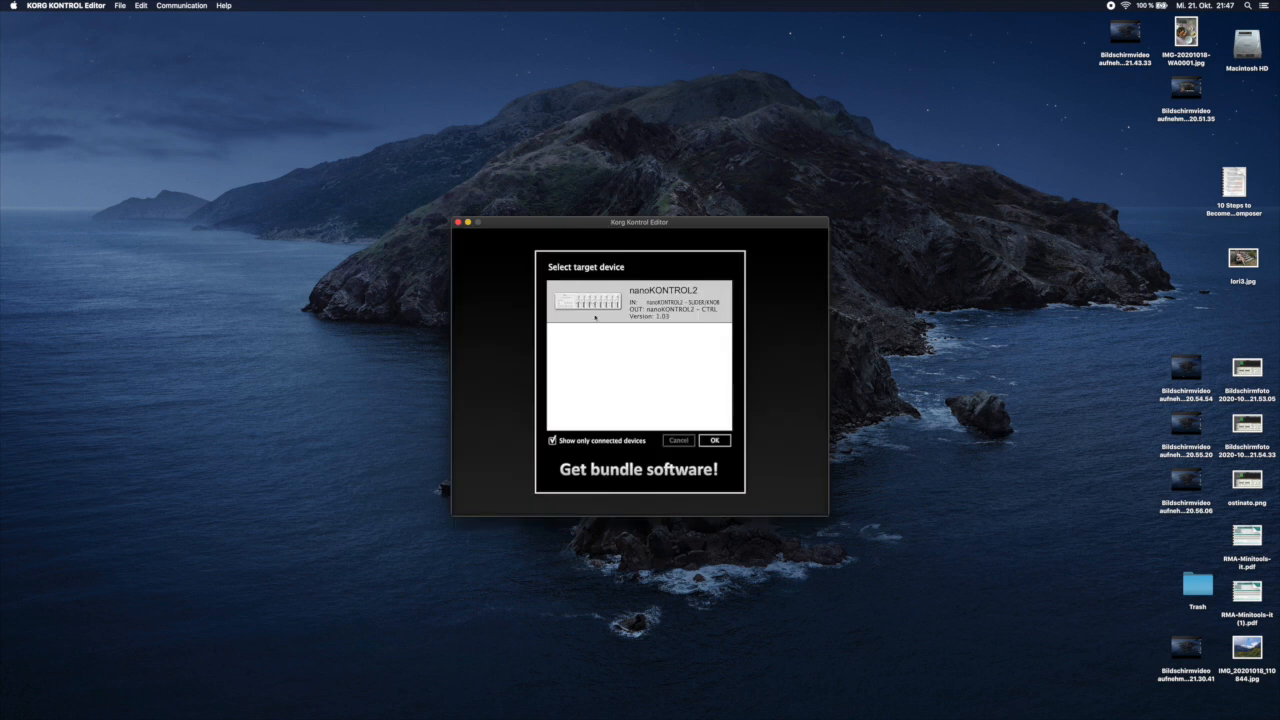
# Confirm nanoKONTROL2 as the target device and start Write Scene Data from the Communication menu
pyautogui.click(716, 440)
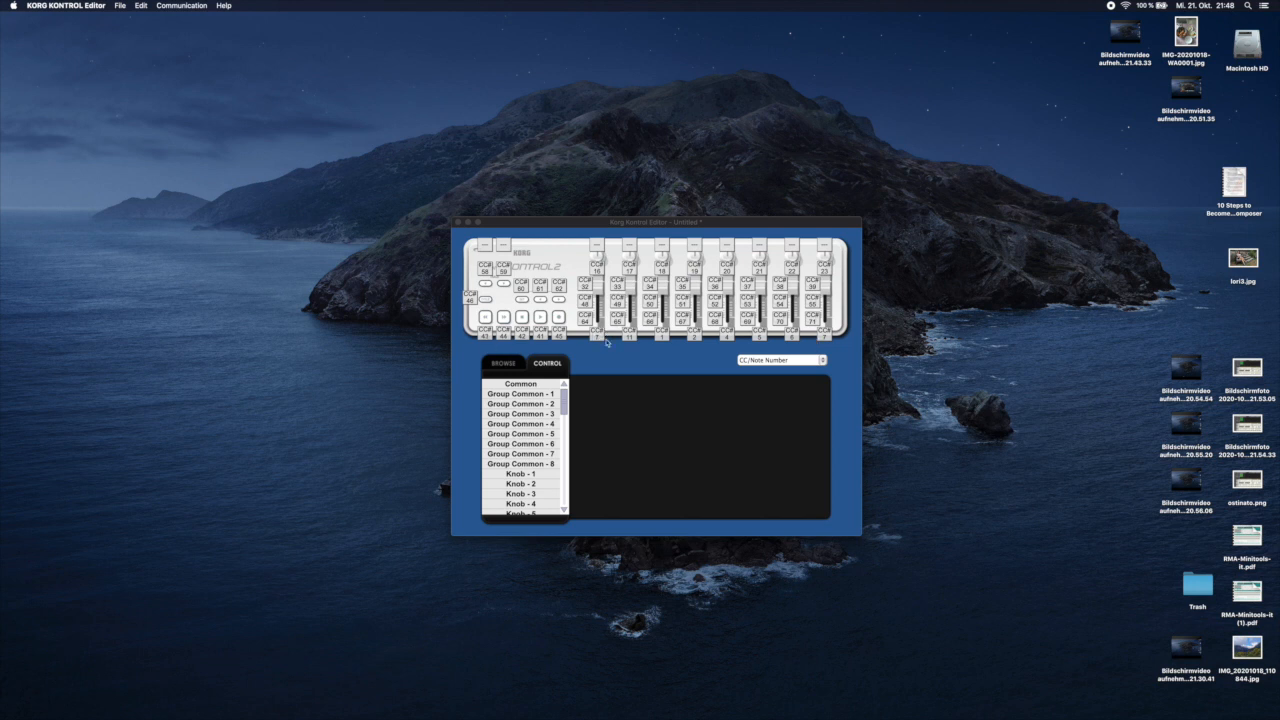
pyautogui.moveTo(636, 348)
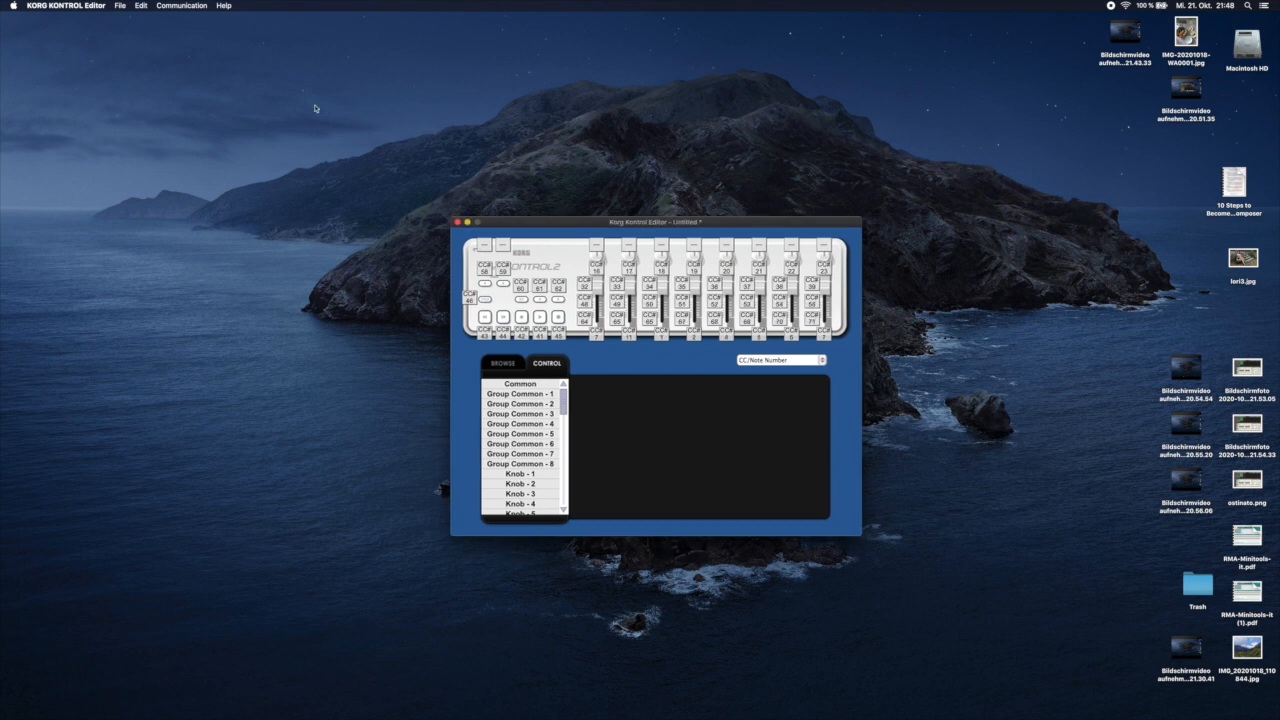
pyautogui.click(182, 4)
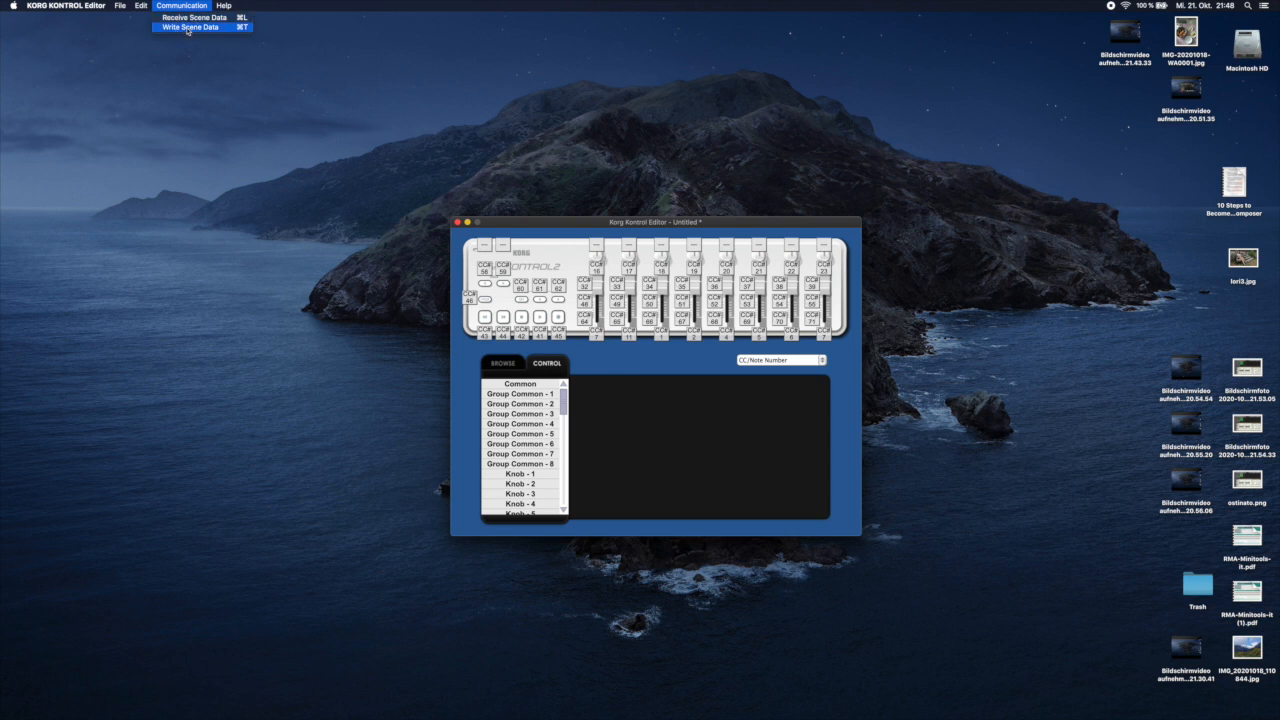
pyautogui.click(188, 28)
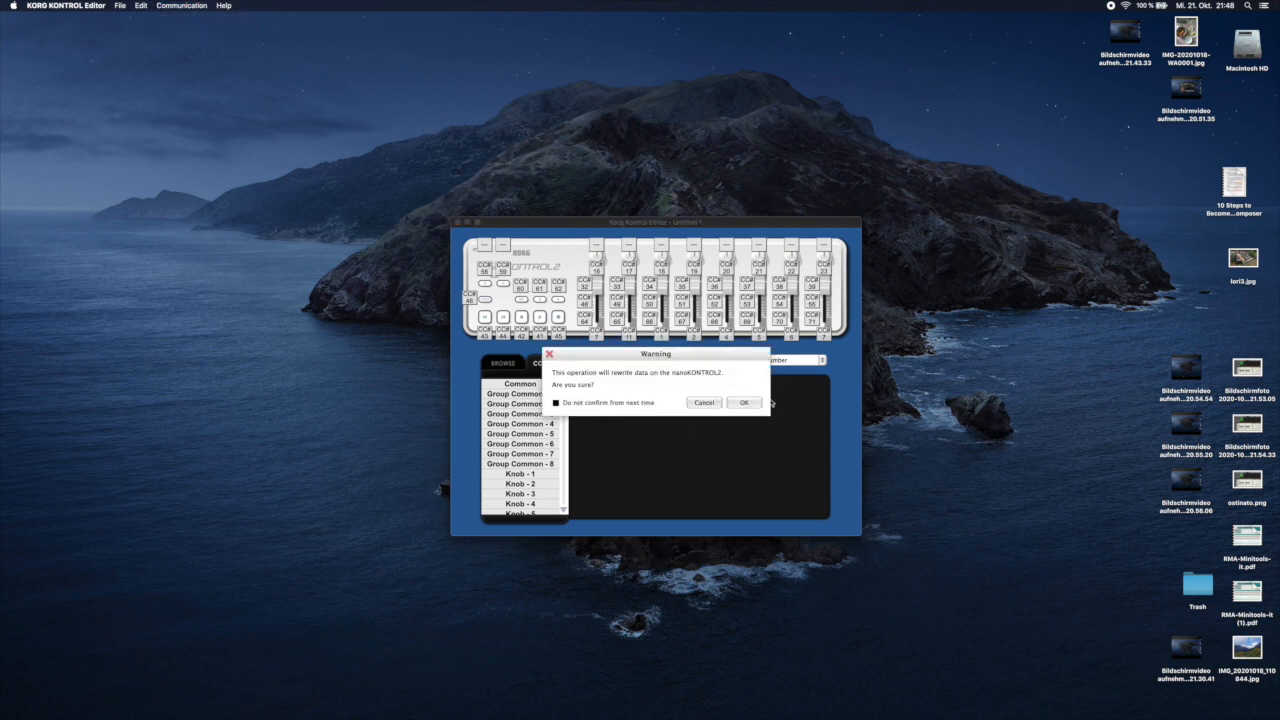